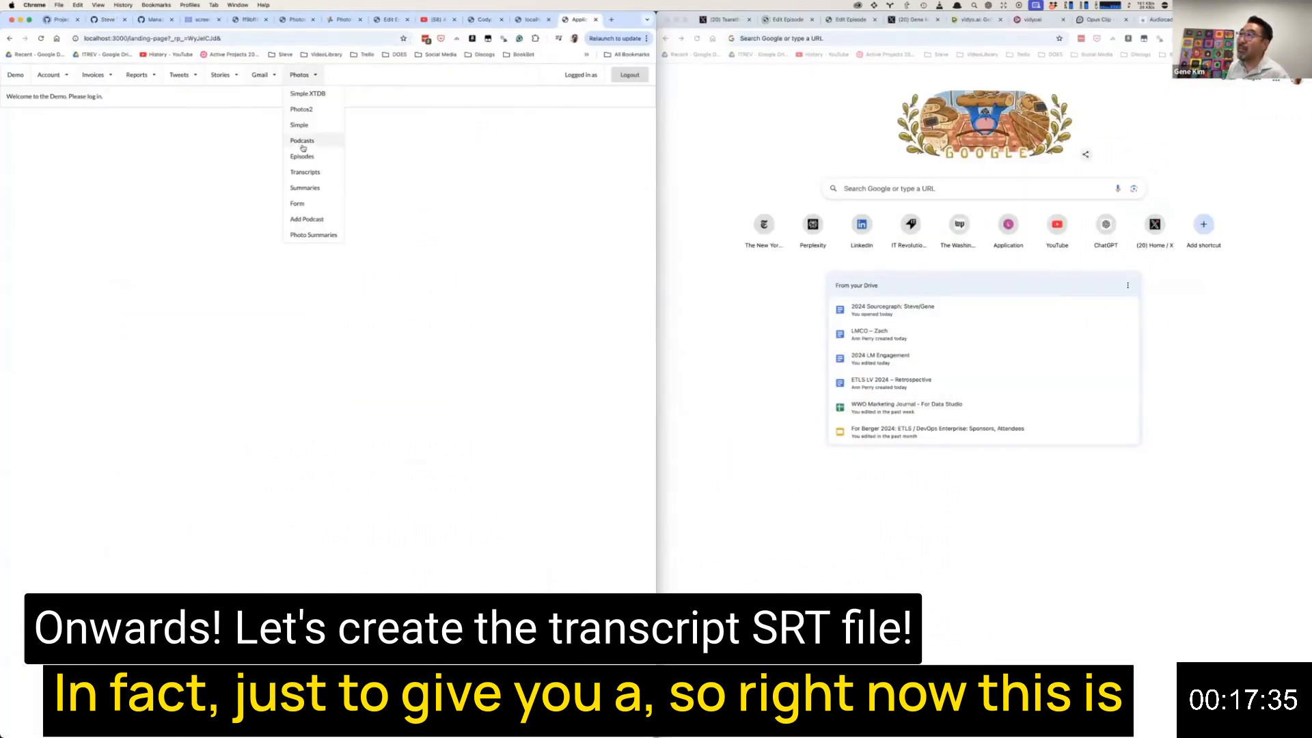
Show the podcast table with IDs, titles and episode counts and review its rows.
{"action": "left_click", "coordinate": [301, 141]}
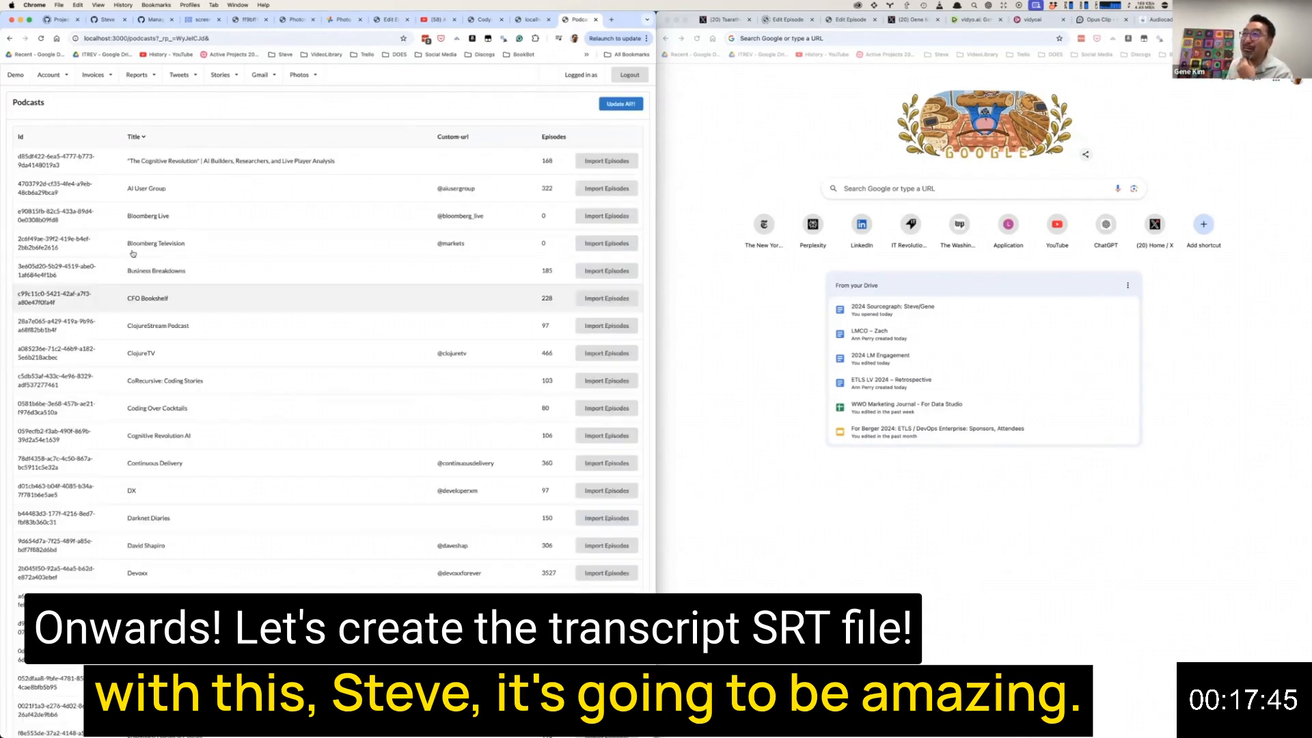
{"action": "scroll", "scroll_direction": "down", "scroll_amount": 3}
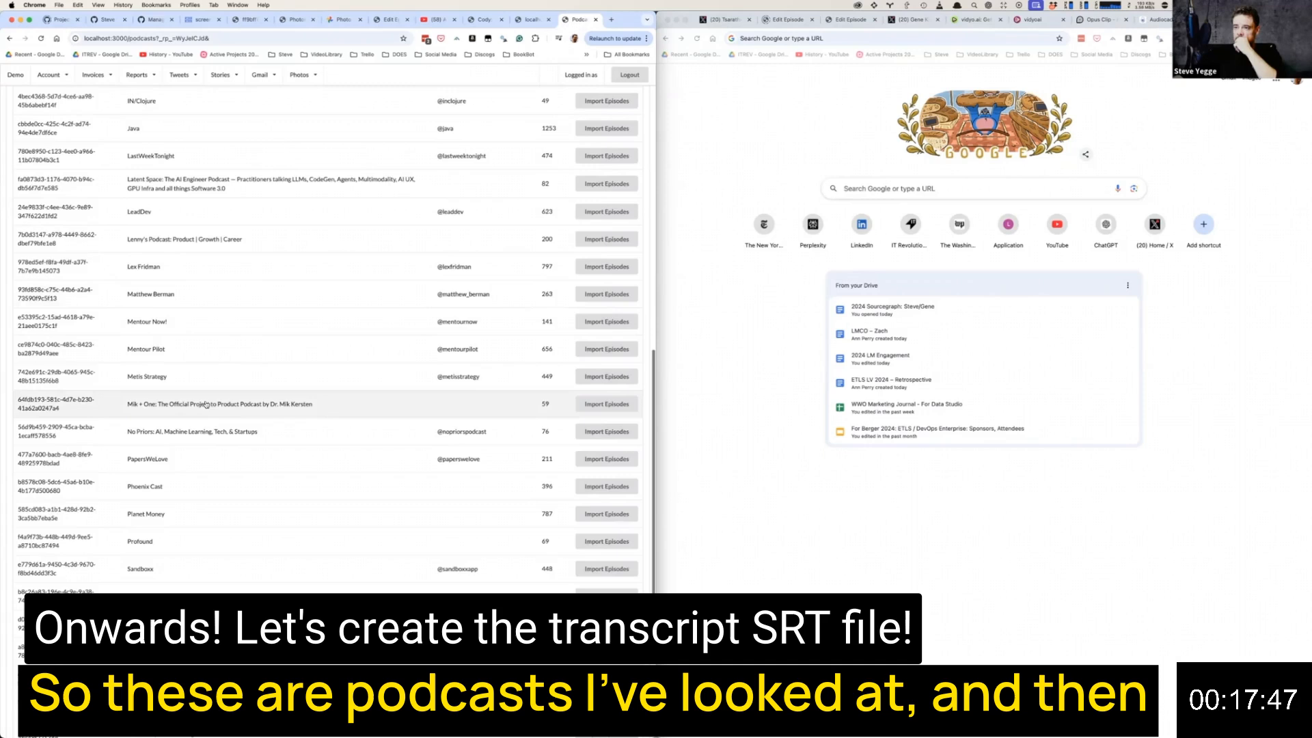
{"action": "scroll", "scroll_direction": "down", "scroll_amount": 3}
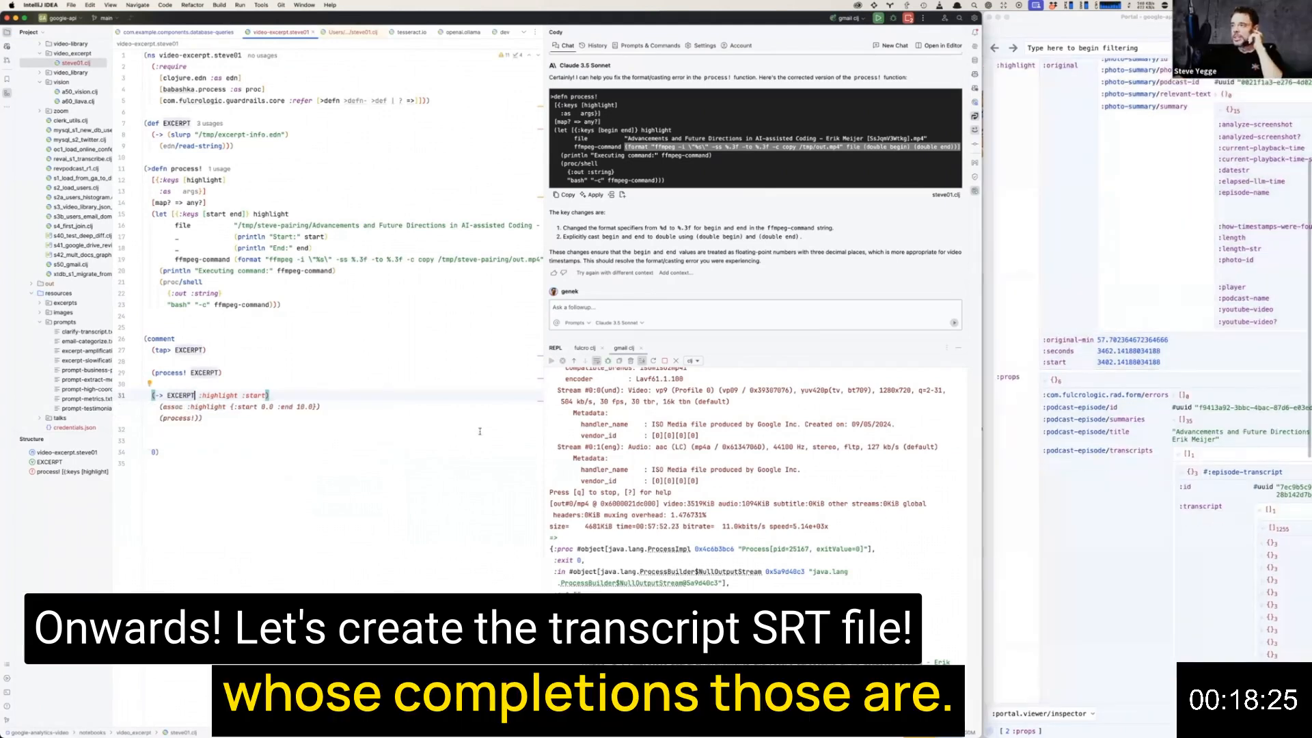
Edit the -> form to (-> EXCERPT :props :podcast-episode/transcripts first :transcript).
{"action": "type", "text": "double:highlight :start]"}
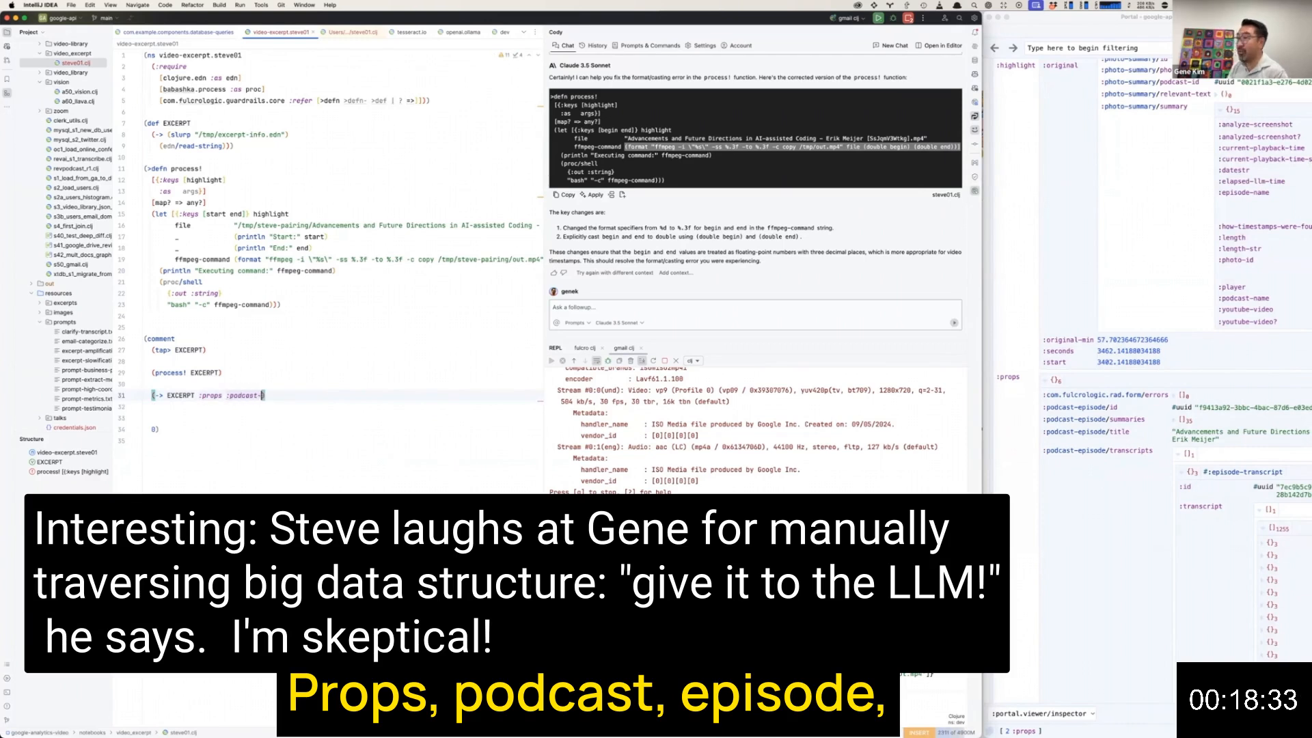
{"action": "type", "text": "episode/transcripts first :transcript"}
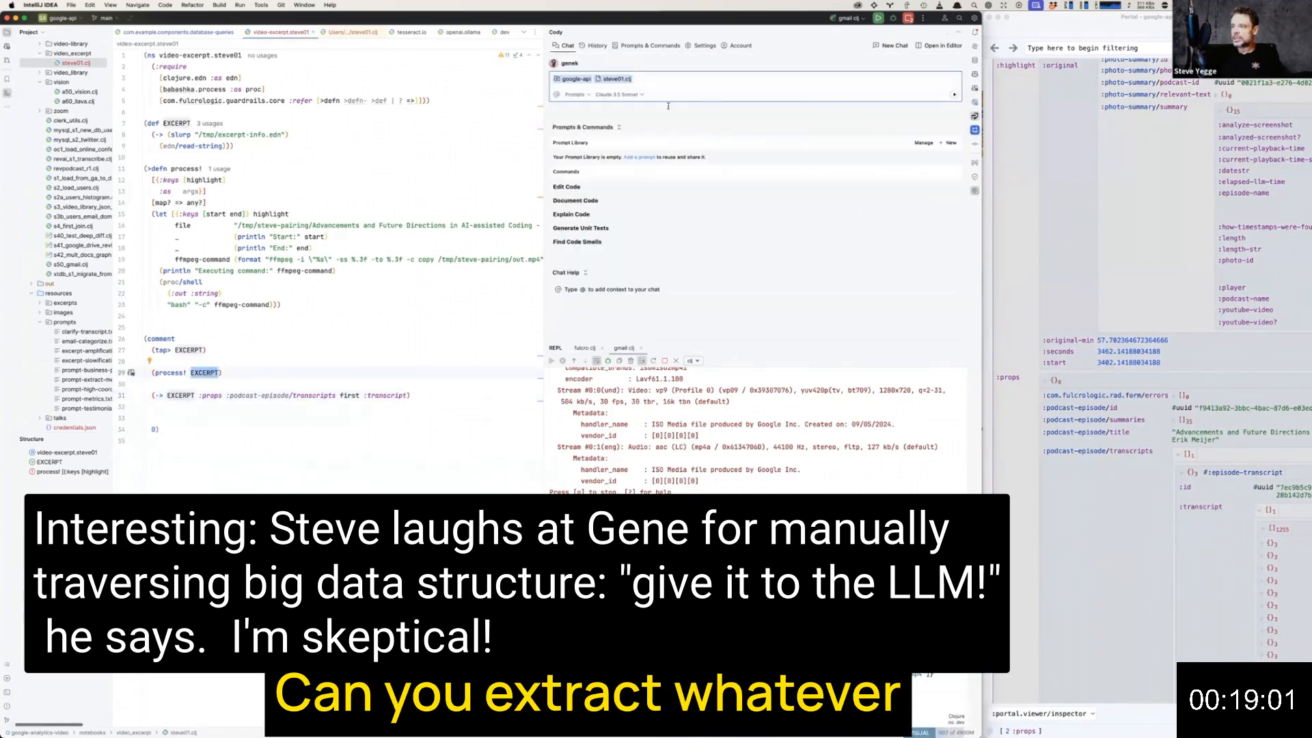
Paste the EXCERPT map into the assistant chat asking for the transcript path inside it.
{"action": "type", "text": "EXCERPT"}
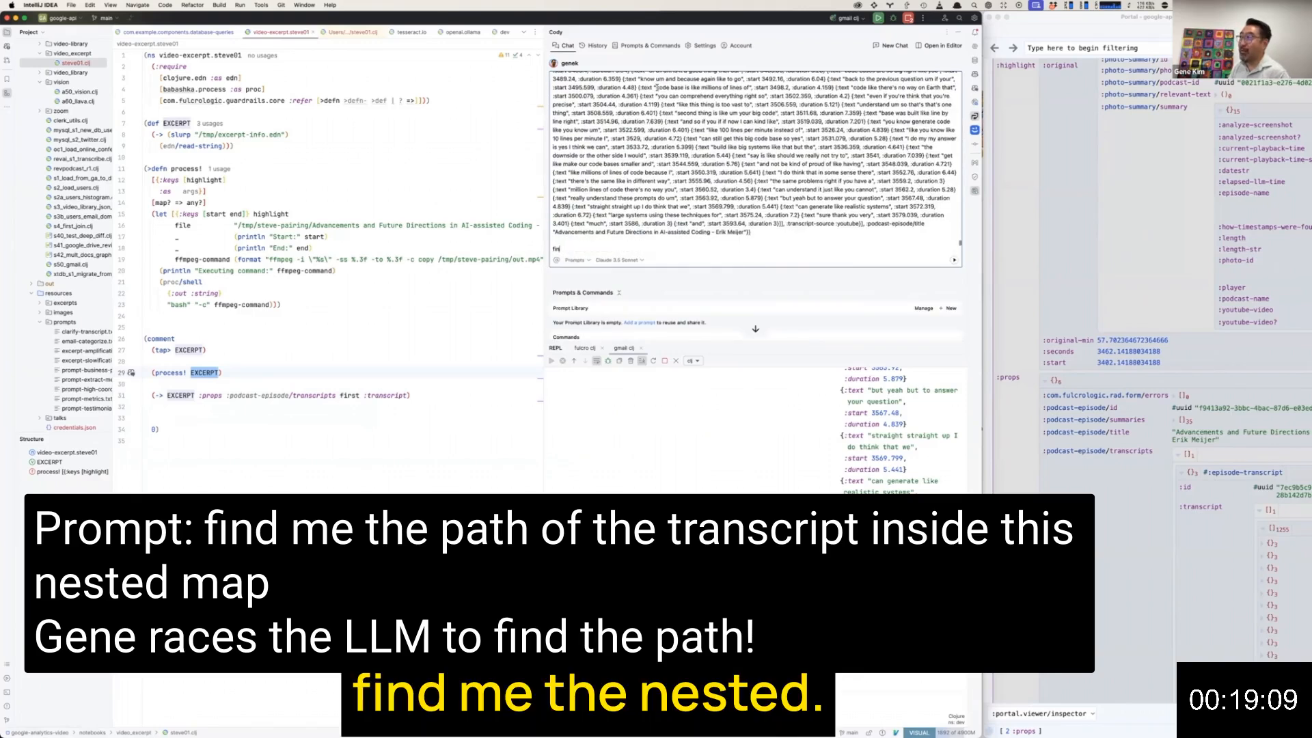
{"action": "type", "text": "find me the n"}
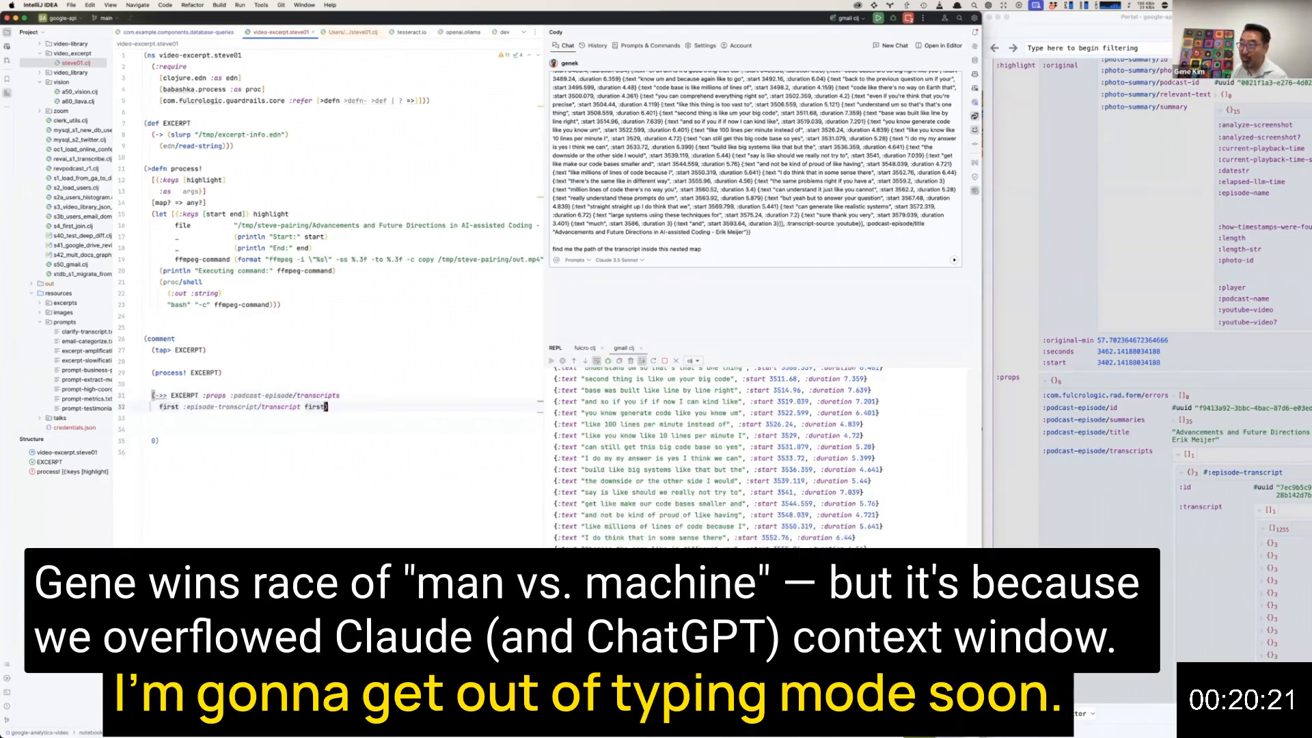
Evaluate the -> form with (take 10) so the REPL returns the first ten transcript entries.
{"action": "key", "text": "enter"}
{"action": "type", "text": "(take 10))"}
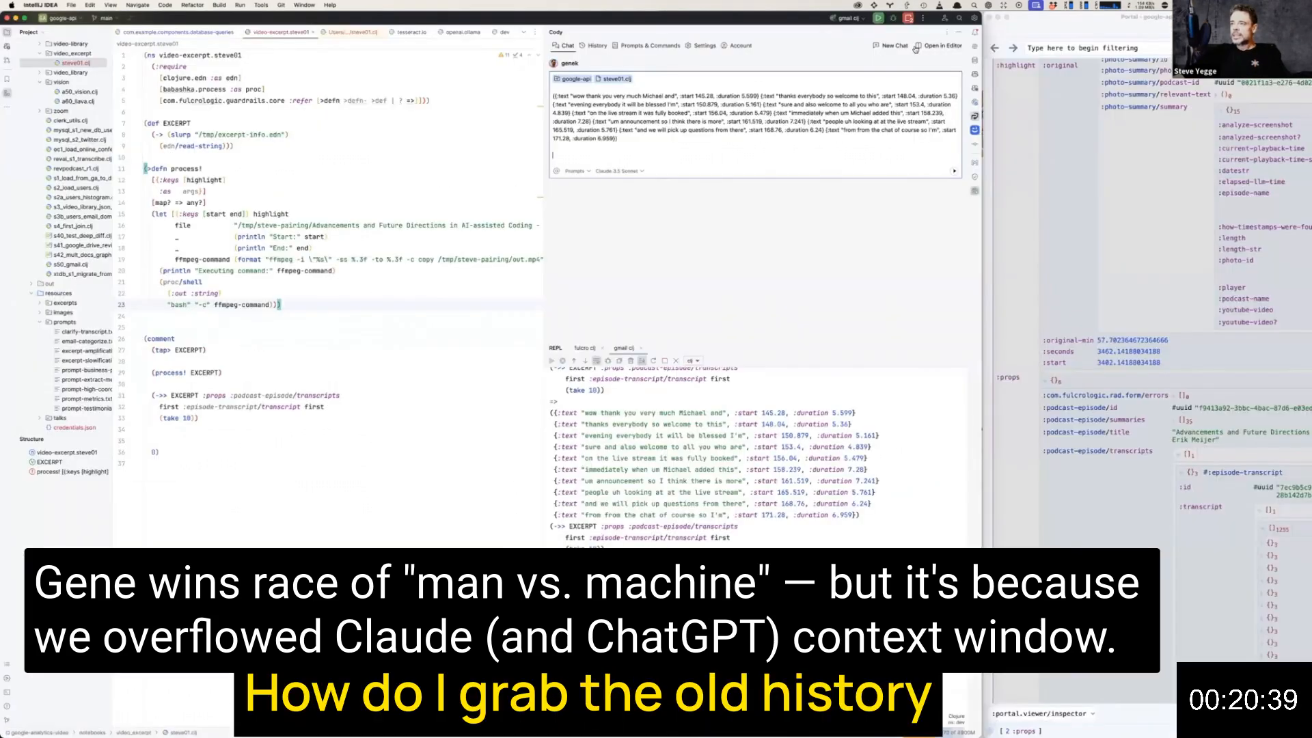
{"action": "left_click", "coordinate": [595, 45]}
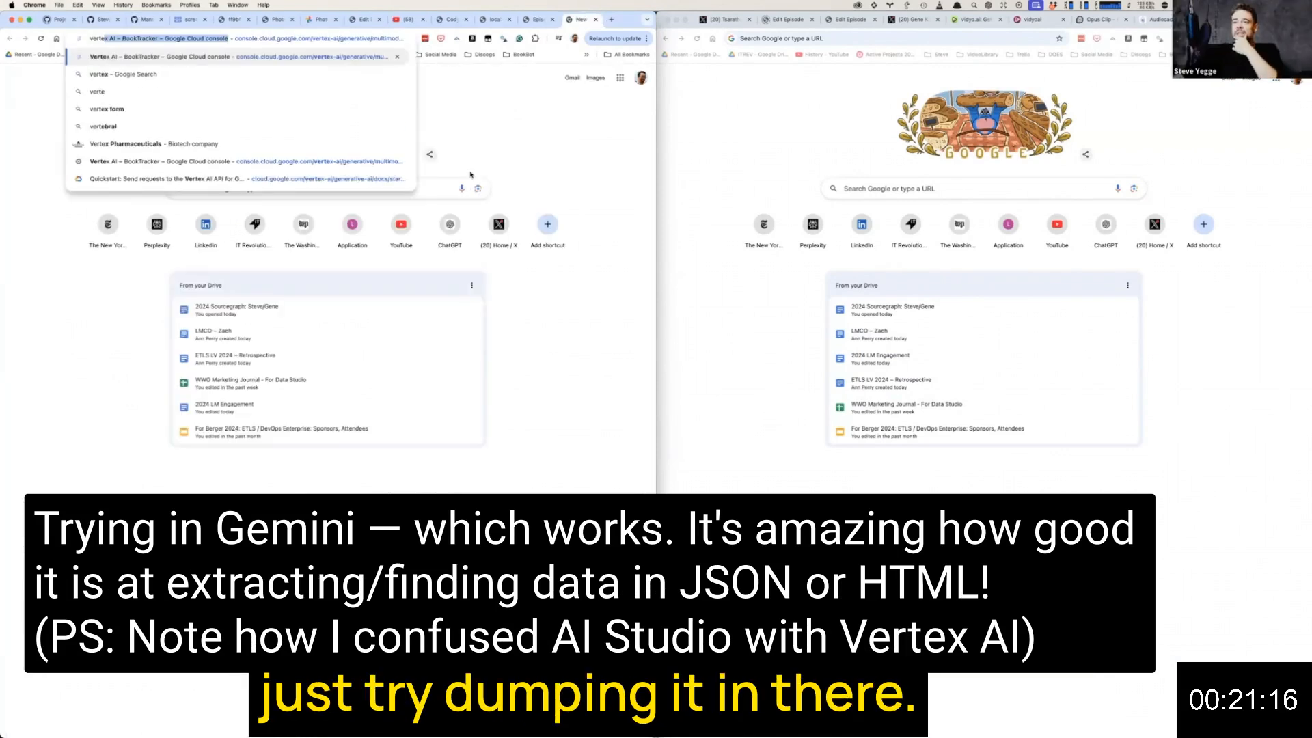
Go to the Vertex AI Studio freeform prompt page in the Google Cloud console.
{"action": "left_click", "coordinate": [243, 161]}
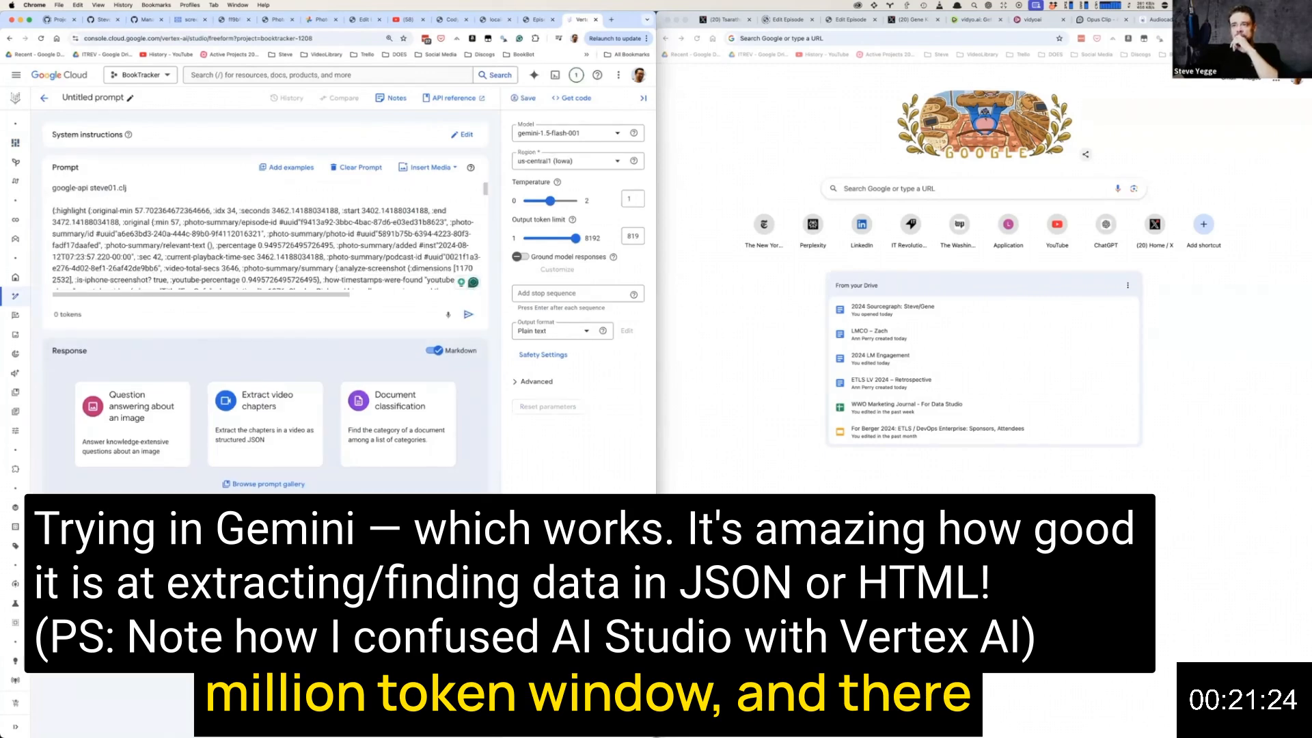
Ask Gemini 'find me the path of the transcript inside this nested map, five levels'.
{"action": "left_click", "coordinate": [469, 314]}
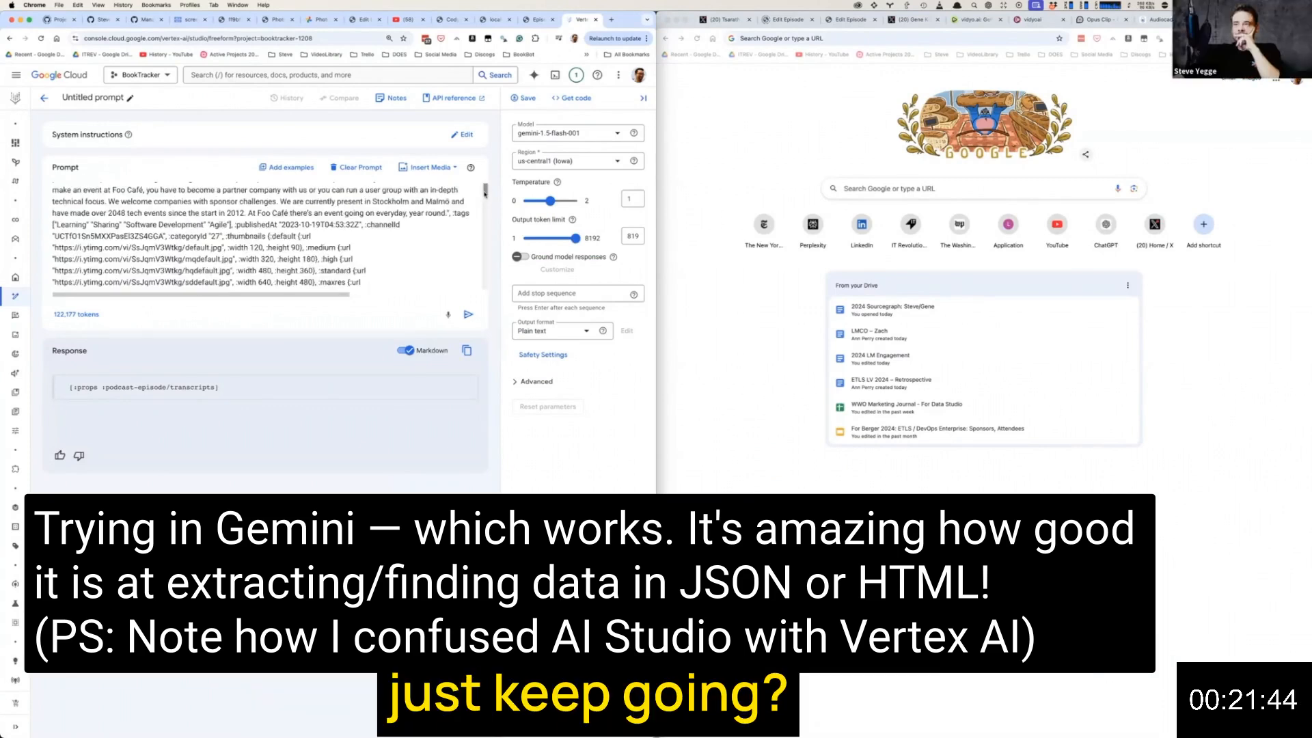
{"action": "type", "text": "find me the path of the transcript inside this nested map"}
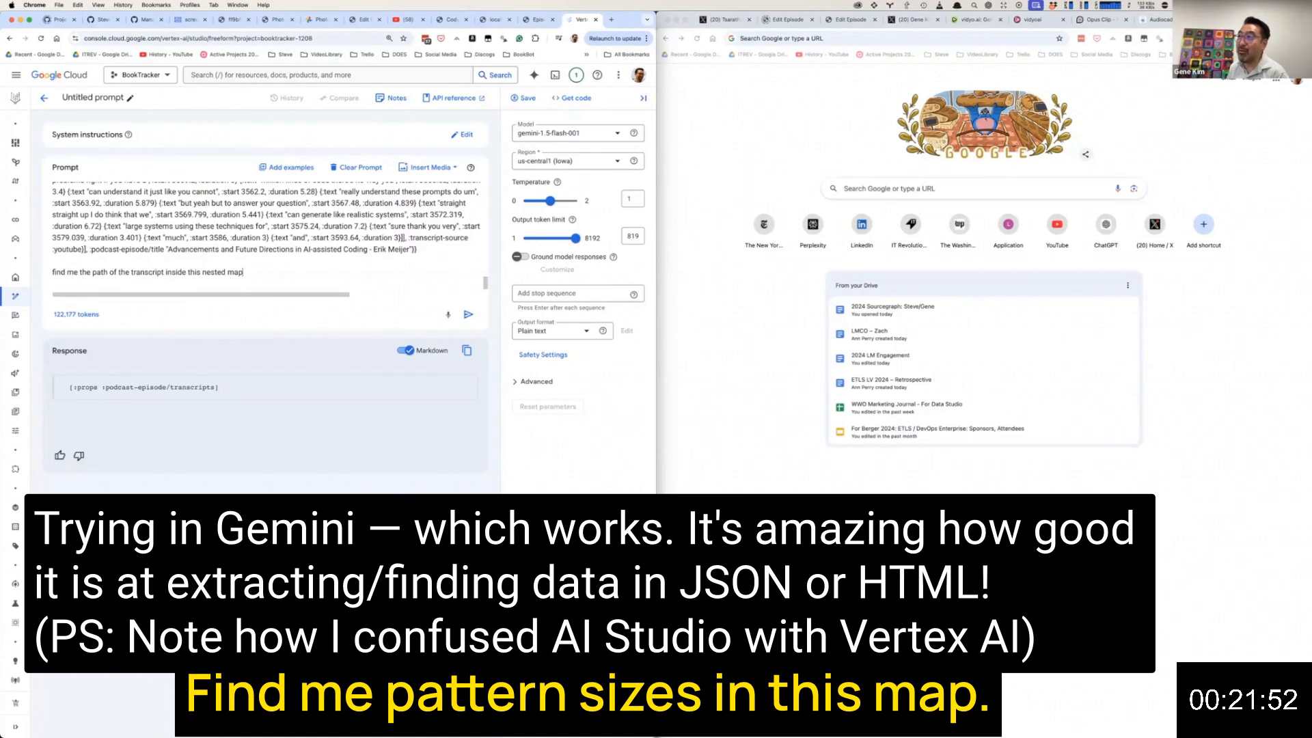
{"action": "type", "text": ", five levels"}
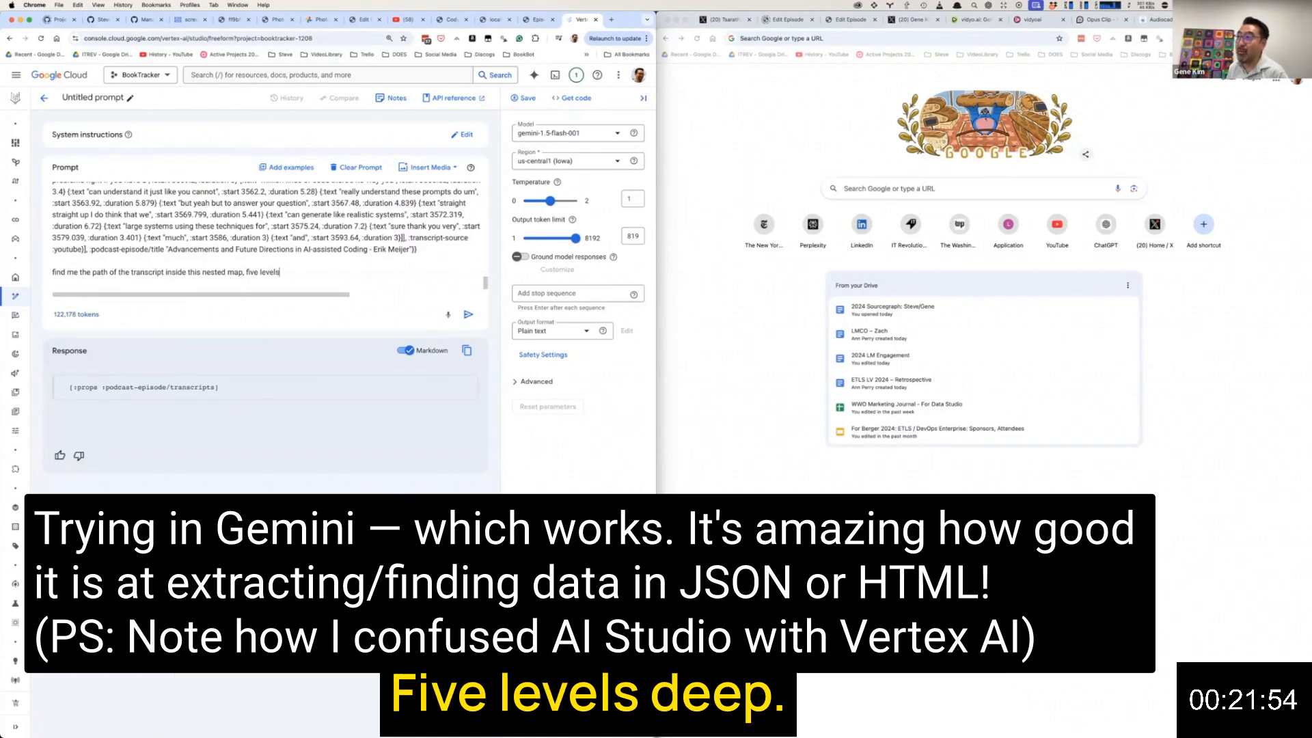